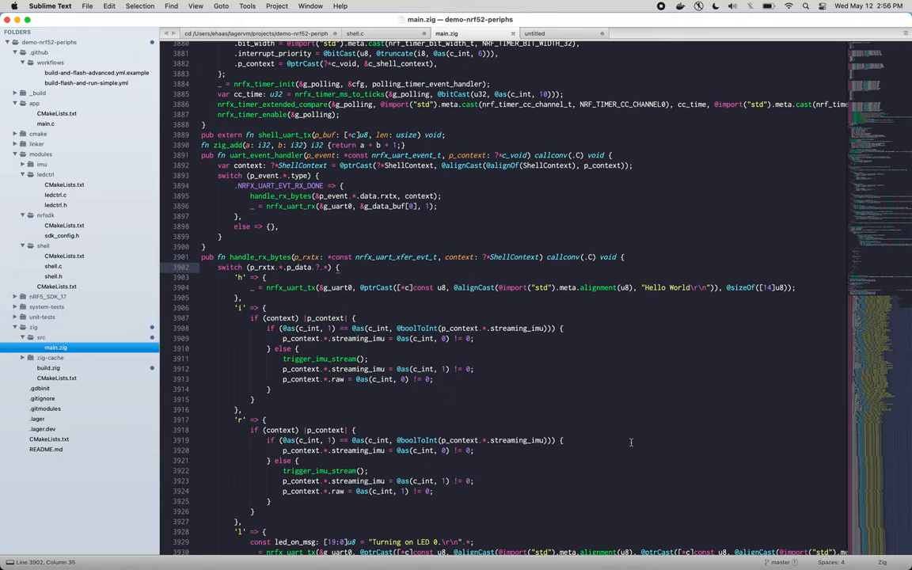
mouse_move(637, 430)
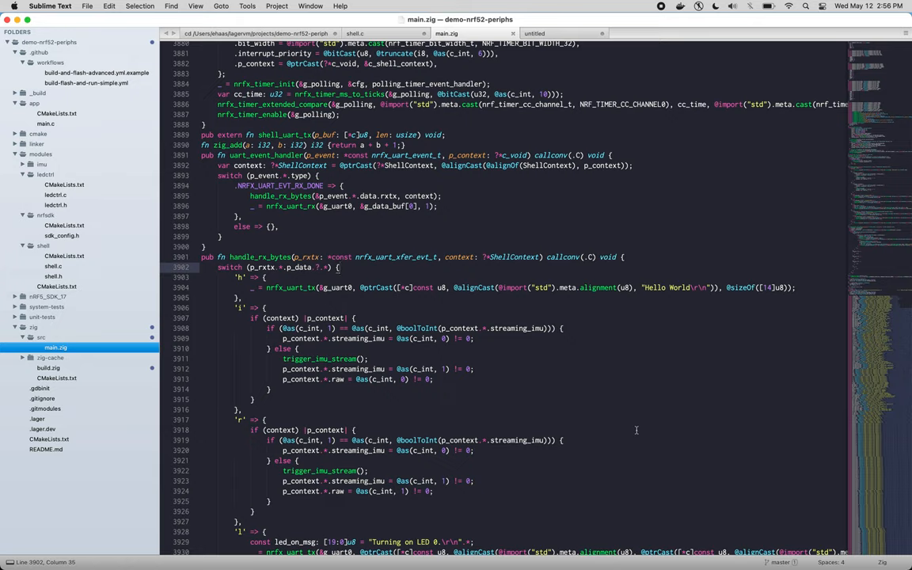
mouse_move(577, 343)
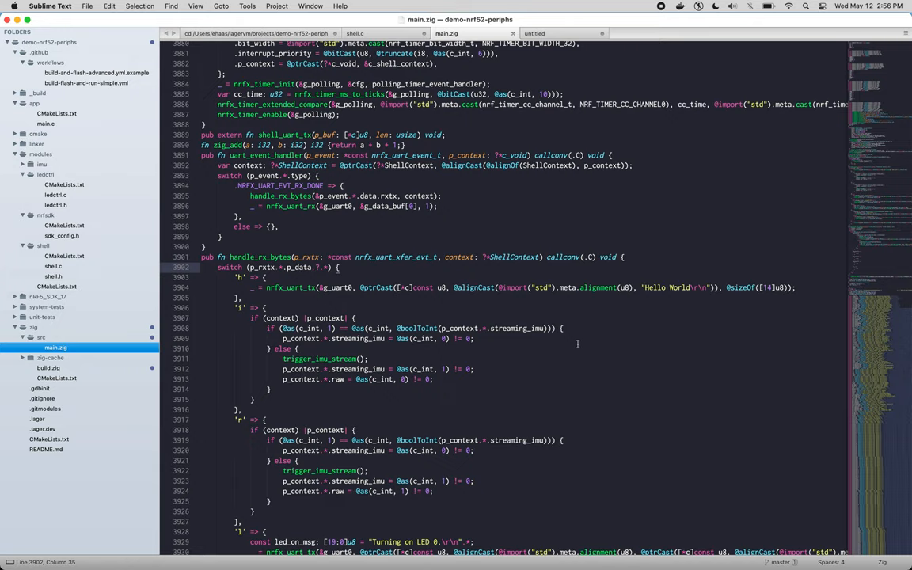
mouse_move(487, 313)
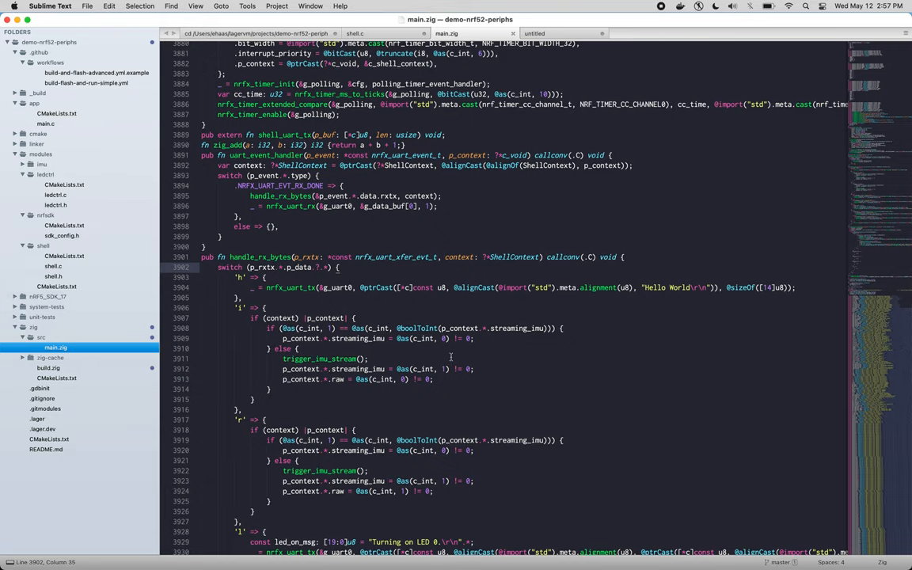
double_click(356, 339)
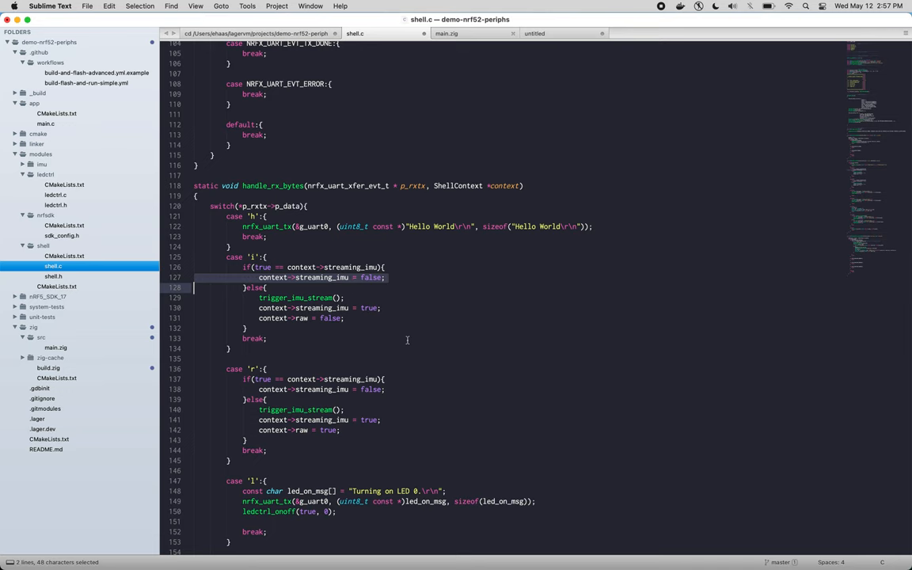
click(447, 33)
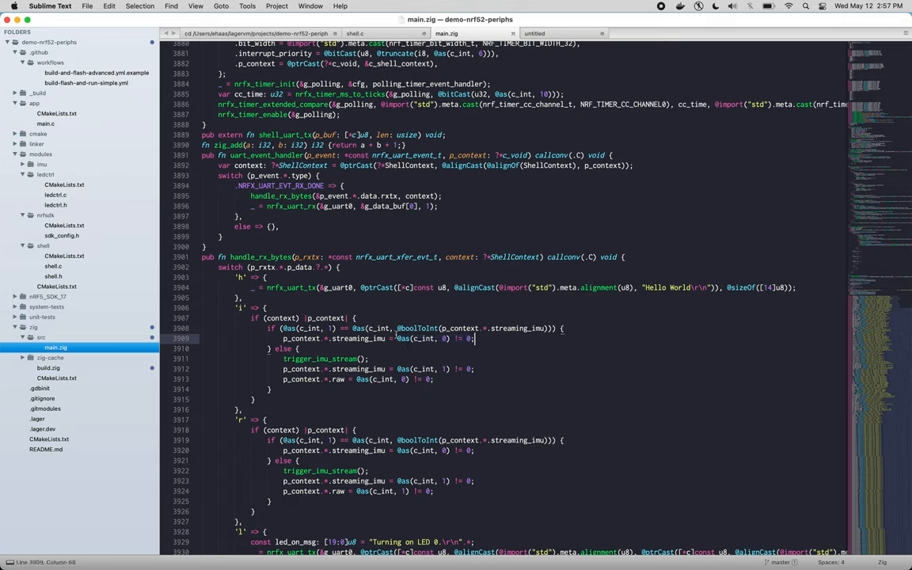
drag(400, 339, 458, 339)
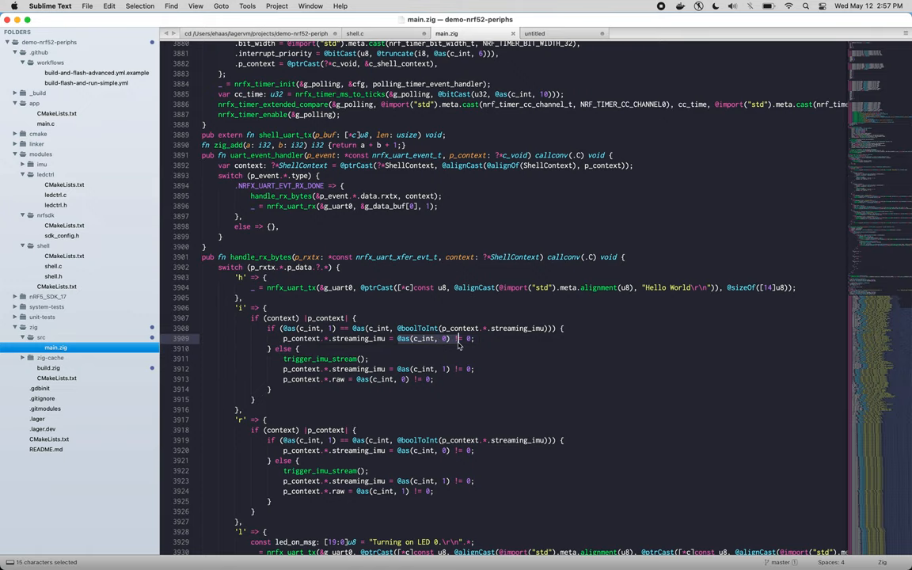
click(355, 33)
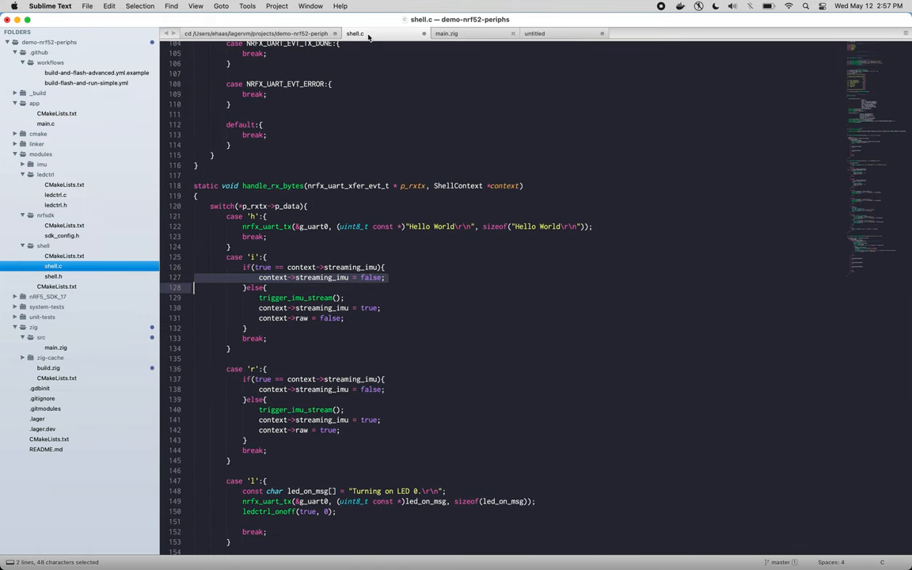
click(466, 52)
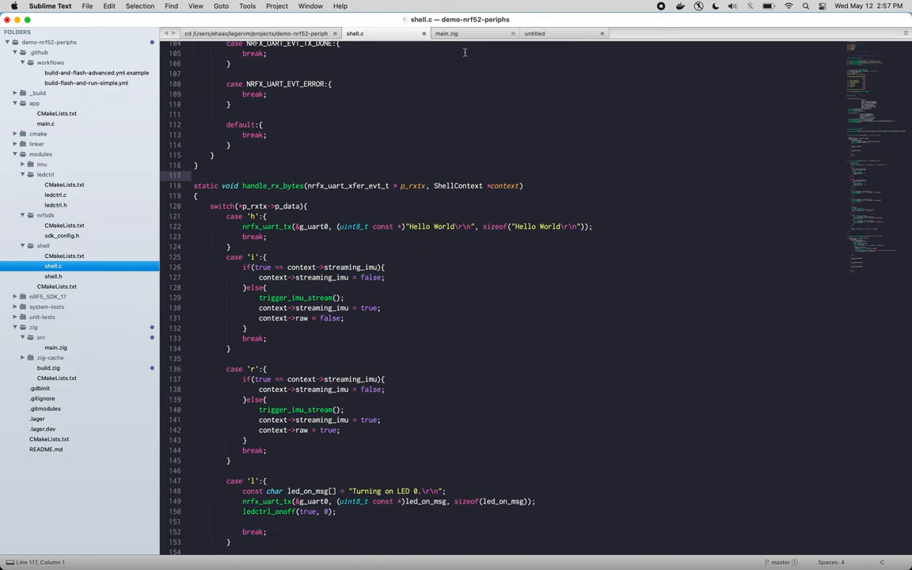
mouse_move(447, 33)
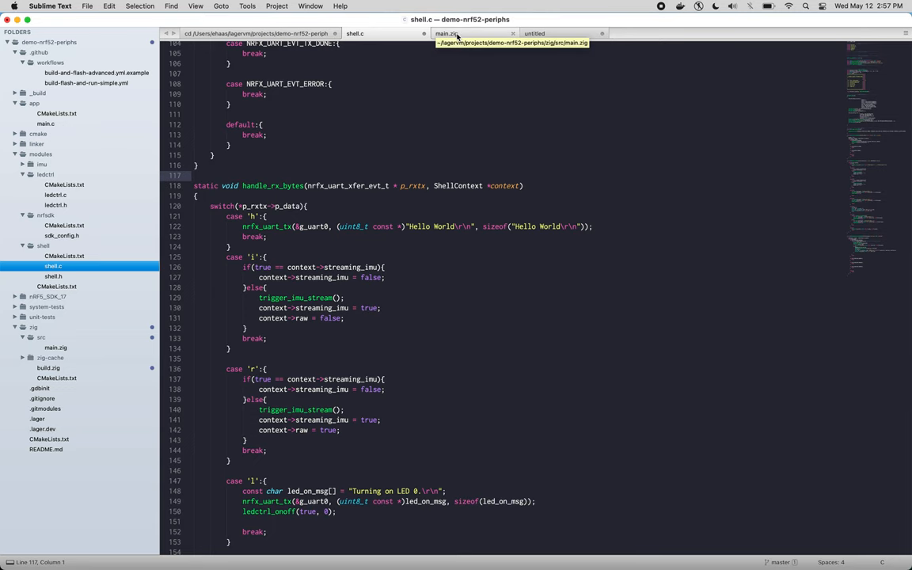
click(447, 33)
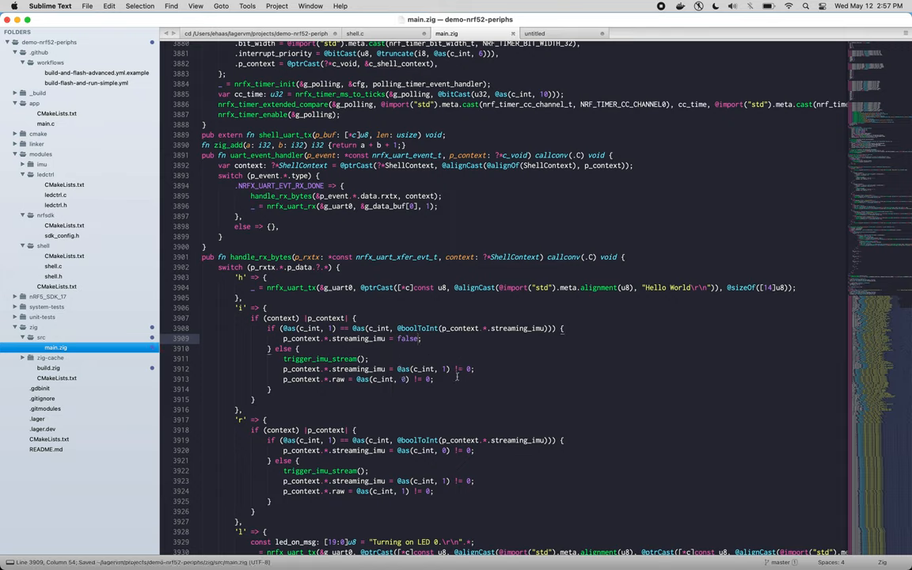
click(396, 369)
text(false)
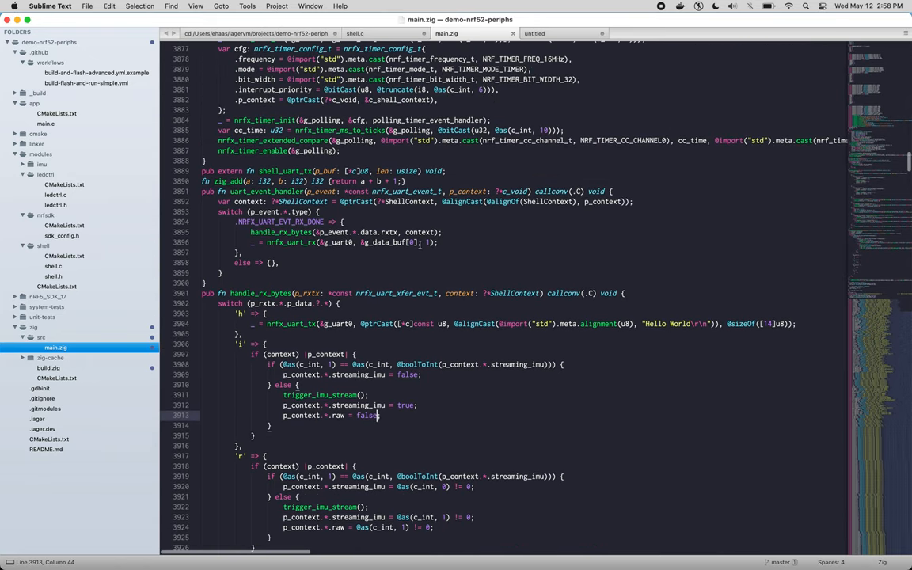
Check led_on_msg usage in shell.c's 'l' case and return to main.zig's matching LED-on transmit line.
scroll(down, 3)
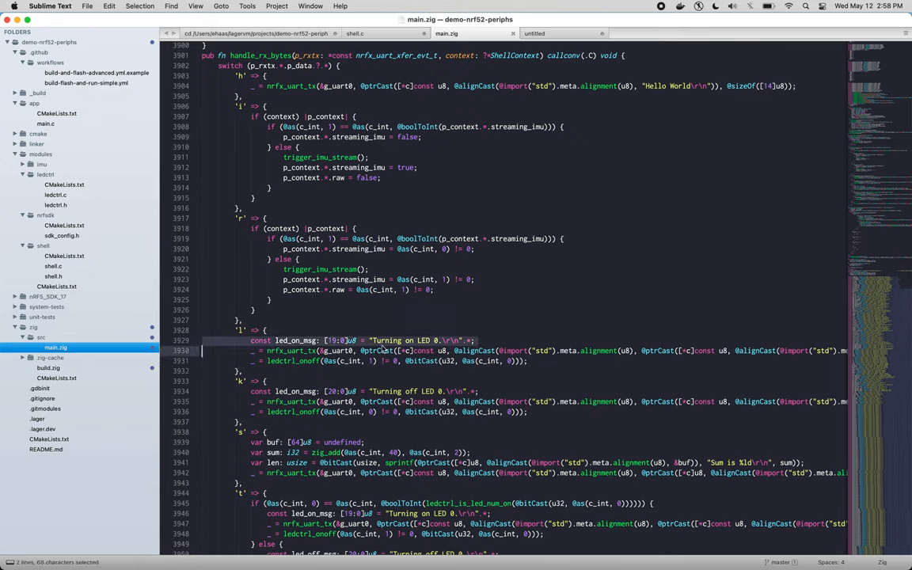
click(323, 352)
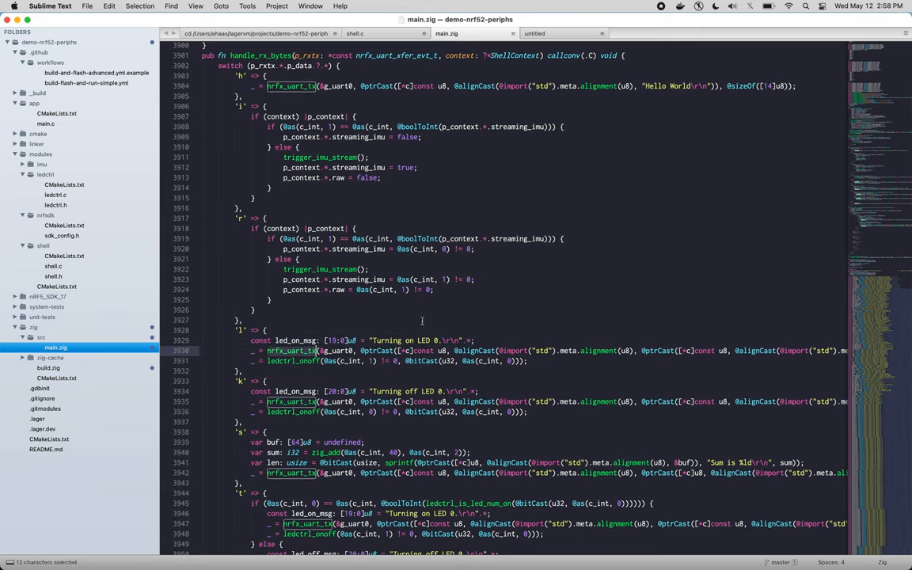
scroll(down, 3)
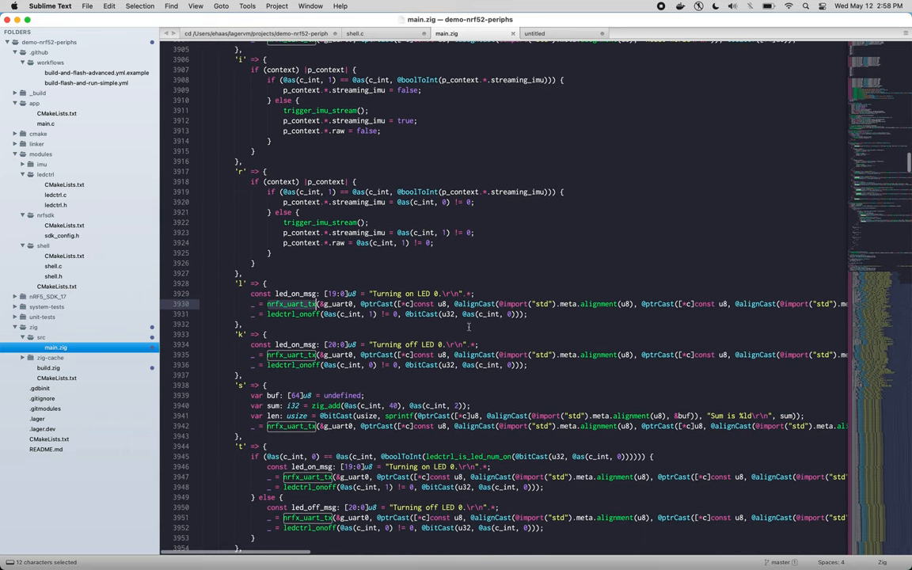
scroll(down, 3)
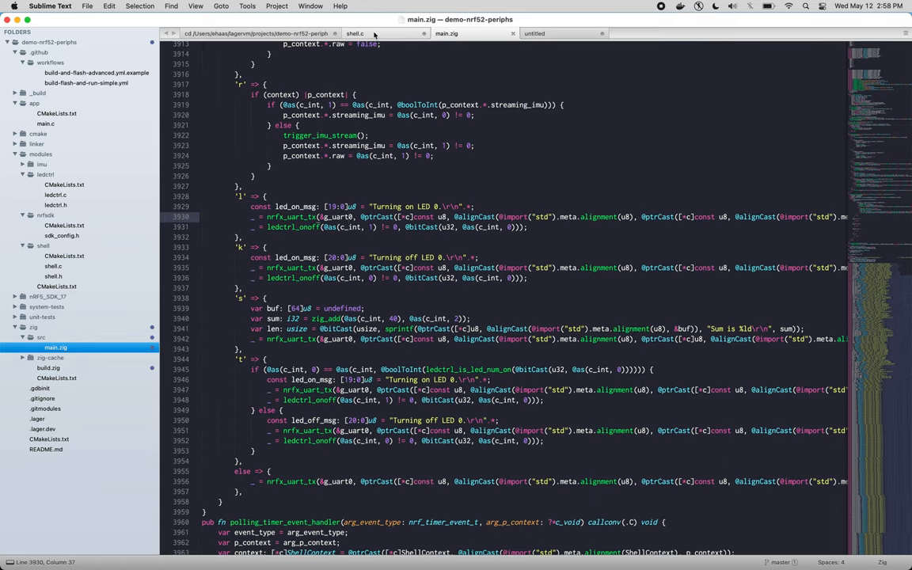
click(355, 33)
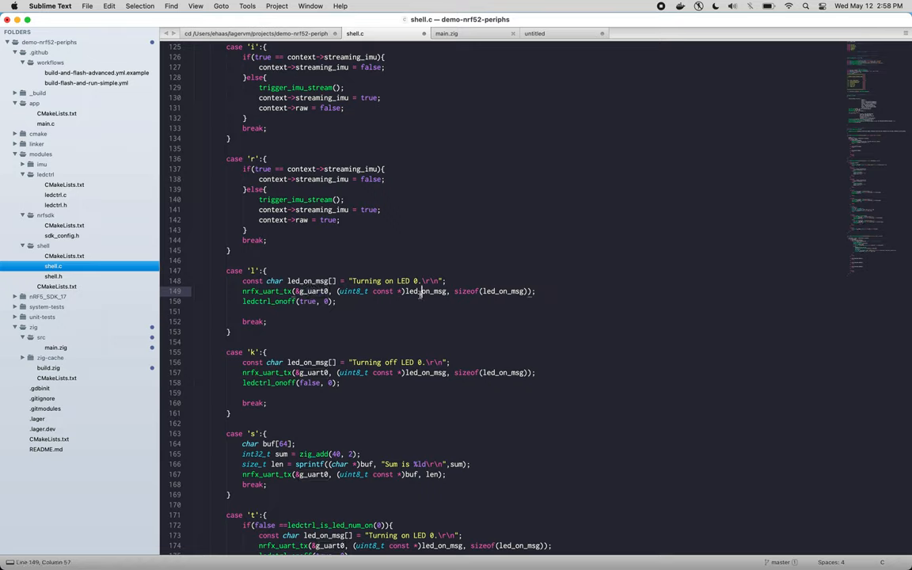
double_click(424, 291)
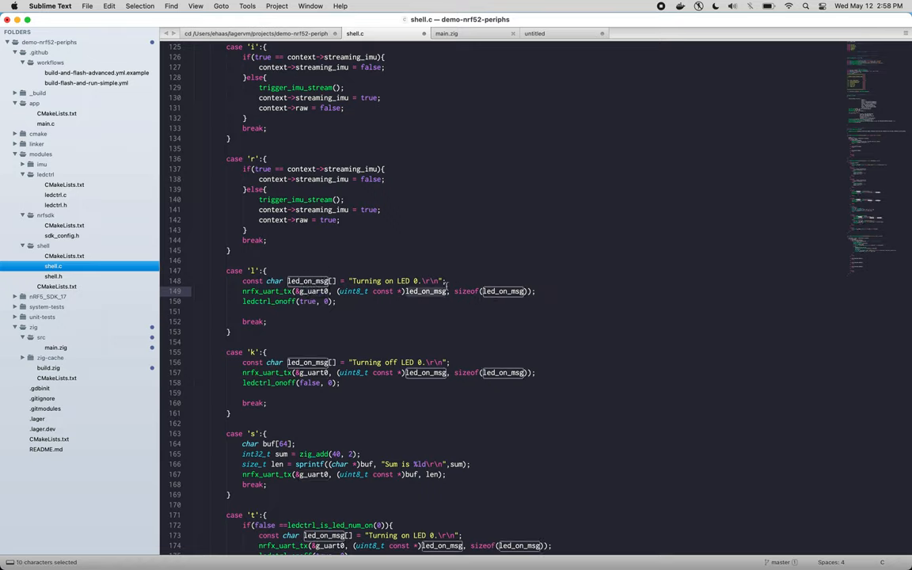
mouse_move(457, 33)
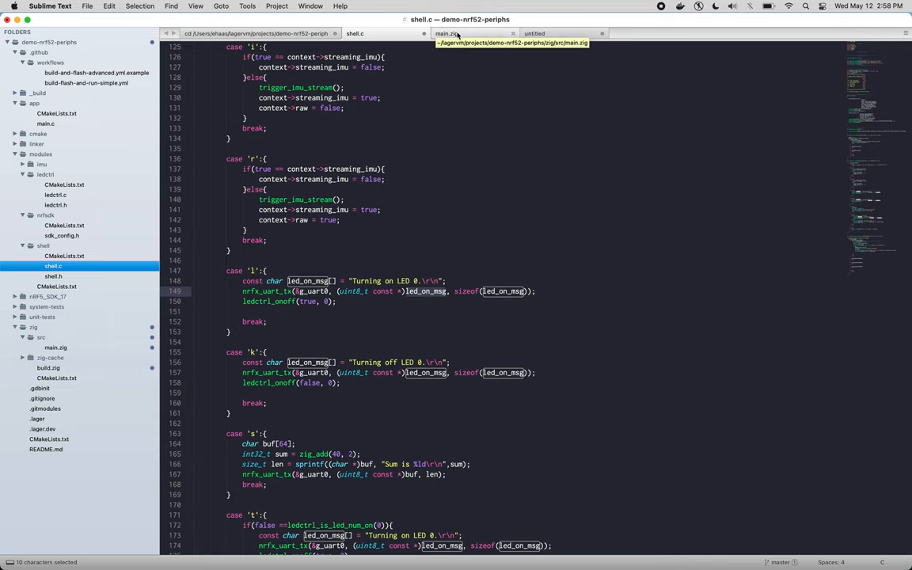
mouse_move(456, 41)
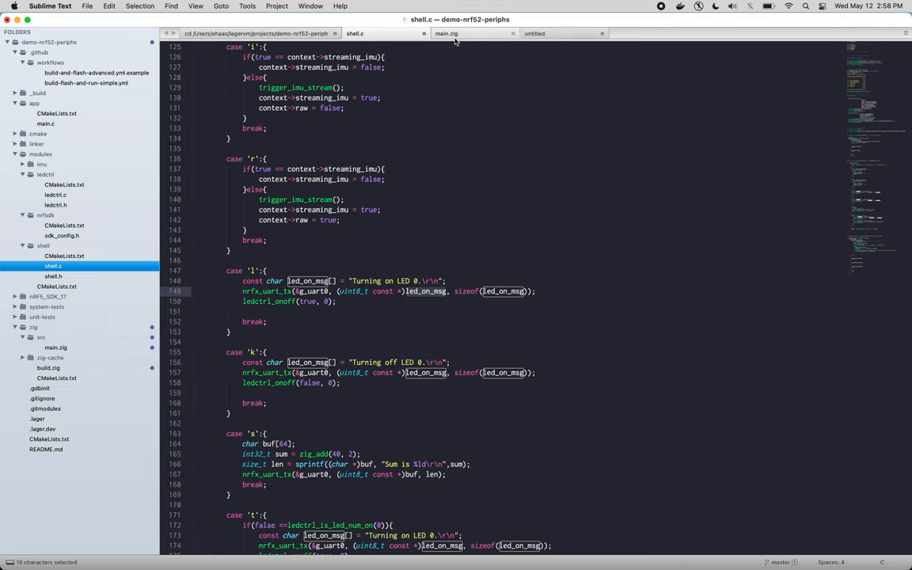
click(446, 34)
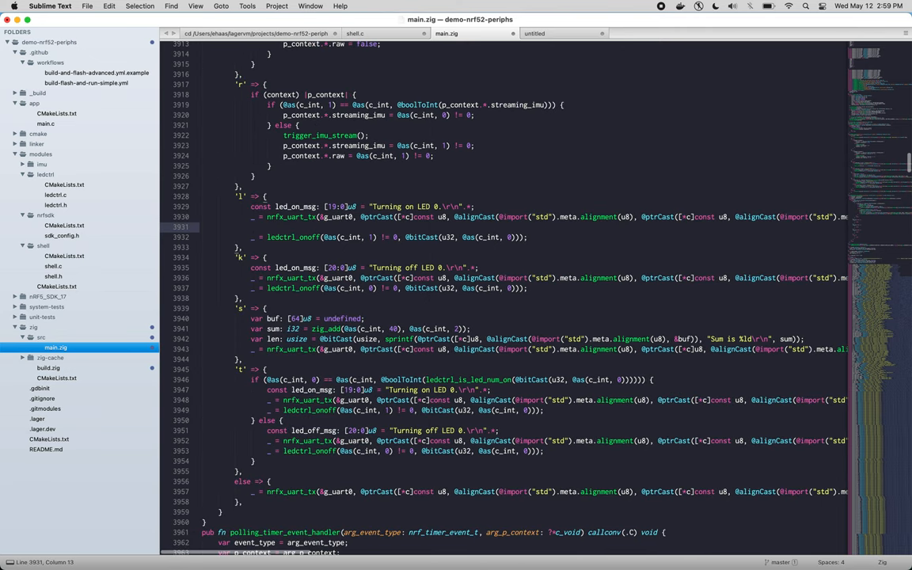
Replace the 'l' case's nrfx_uart_tx call with my_nrfx_uart_tx(g_uart0, led_on_msg), keeping the old call commented out.
text(my_nrfx)
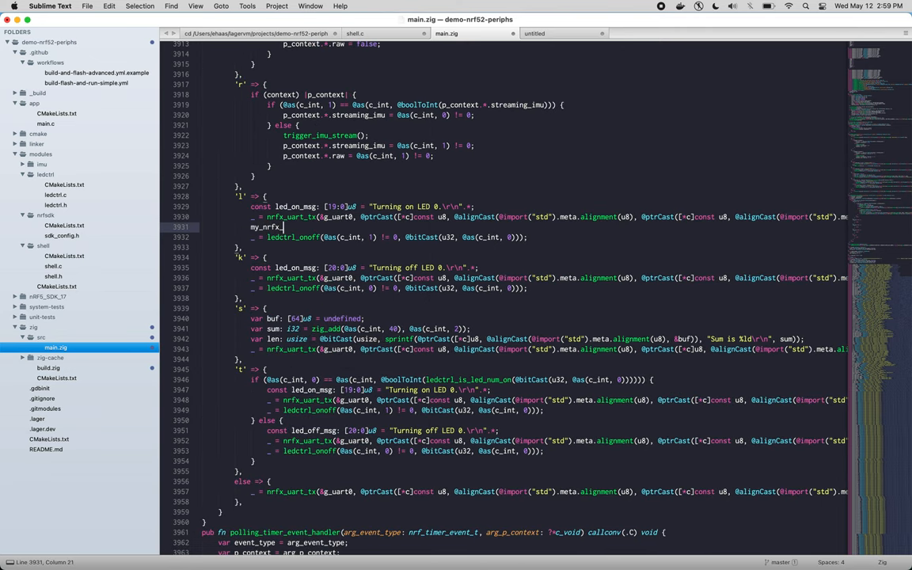
text(_uart_tx())
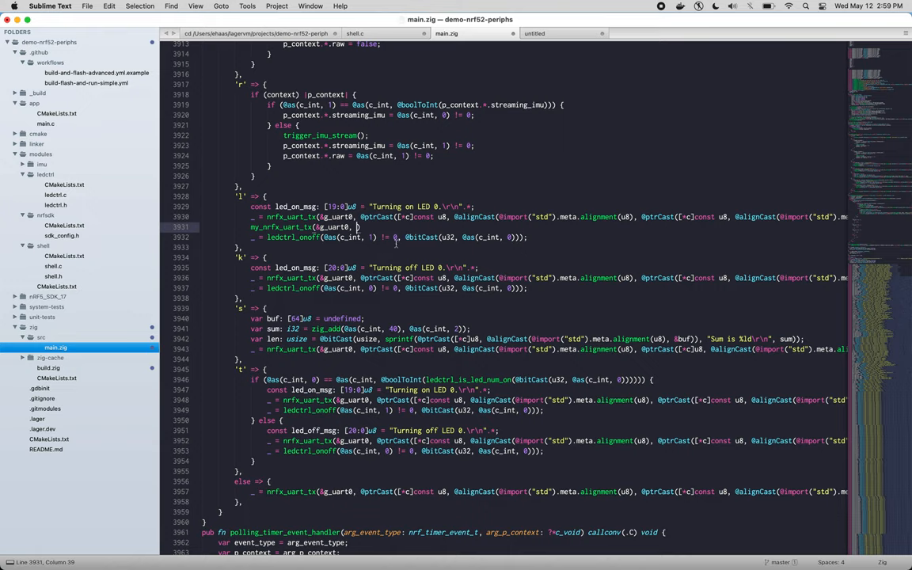
text(led_on_msg)
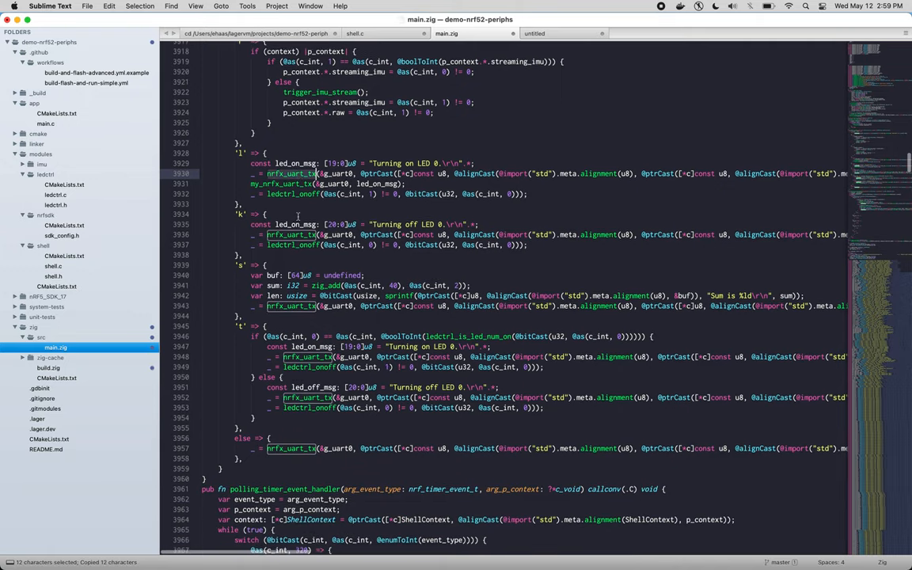
scroll(down, 3)
text(fn)
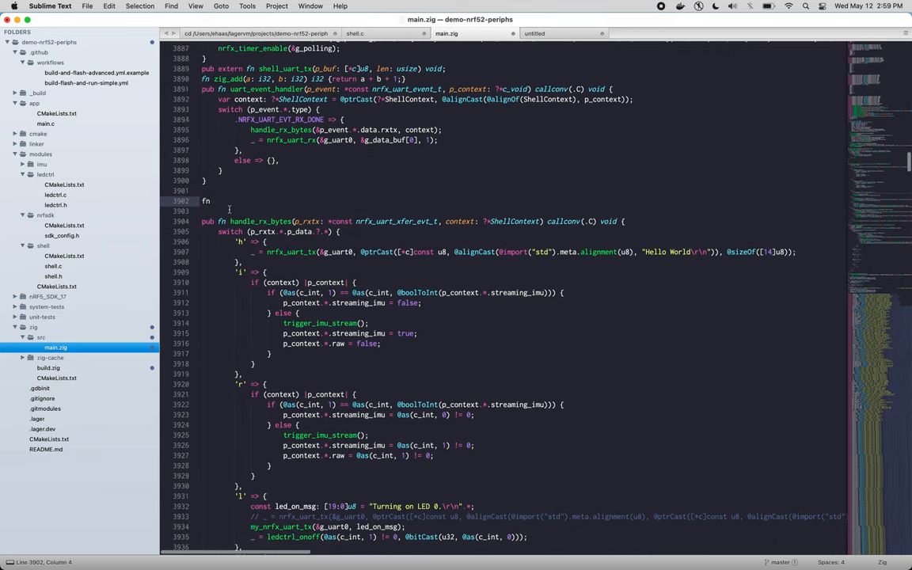
Name the stub my_nrfx_uart_tx and reuse the p_instance: *const nrfx_uart_t parameter from nrfx_uart_tx's declaration.
text(my_nrfx_uart_tx()
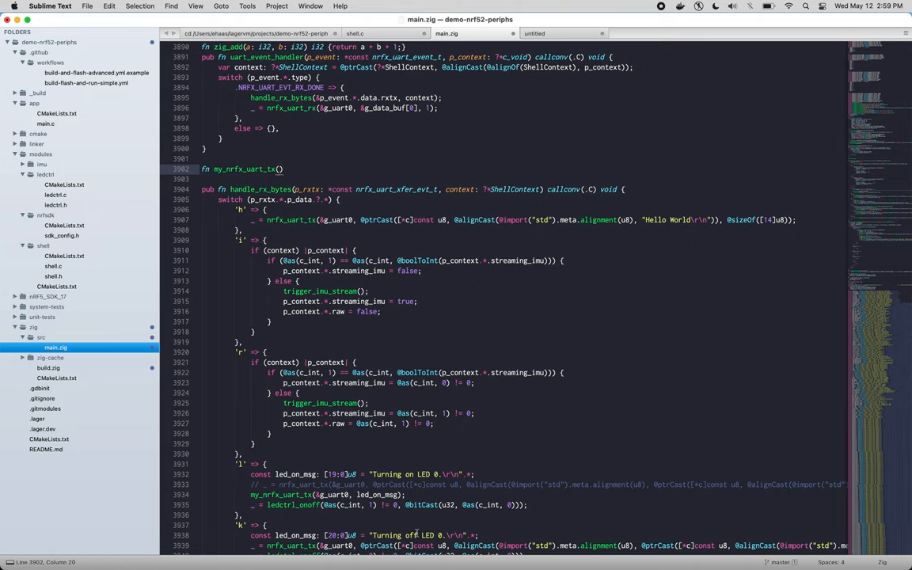
double_click(282, 494)
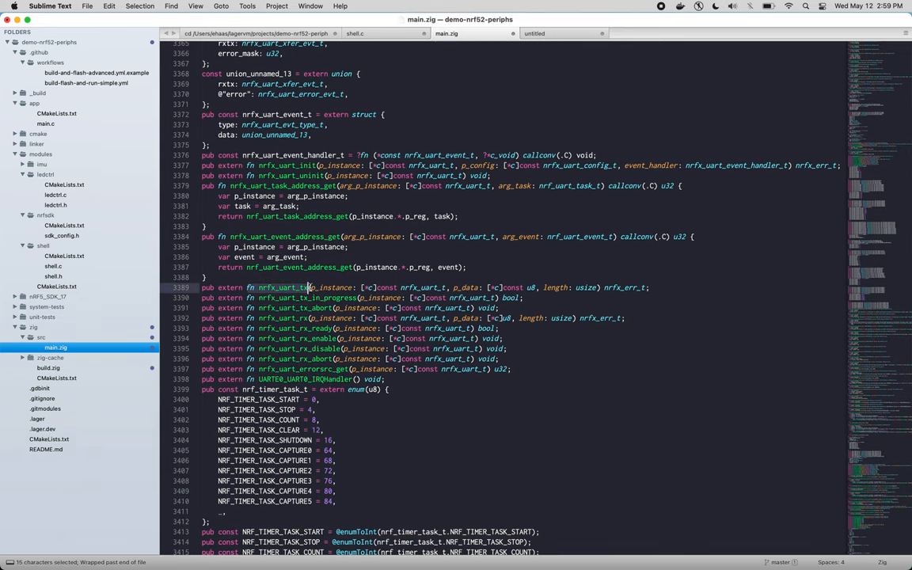
drag(309, 288, 440, 288)
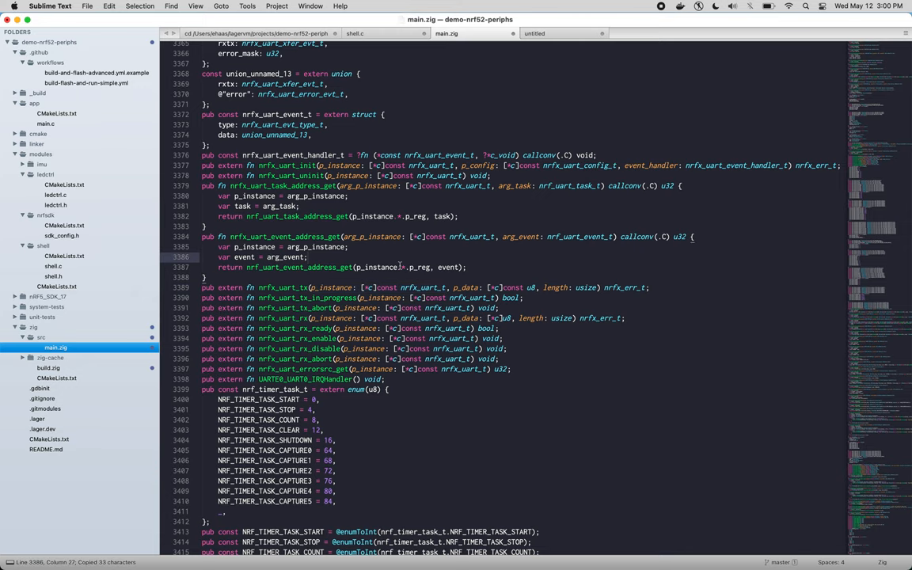
key(cmd+shift+z)
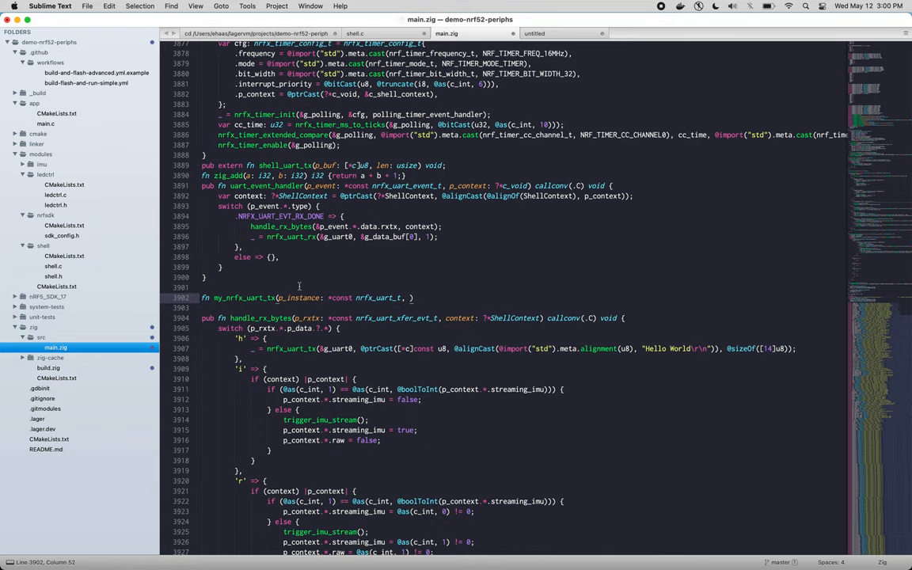
scroll(down, 3)
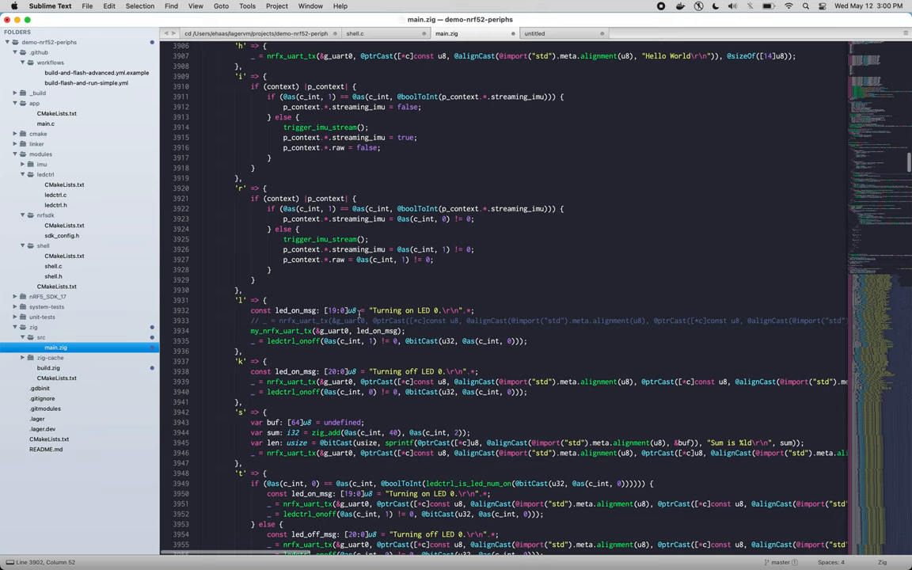
scroll(up, 3)
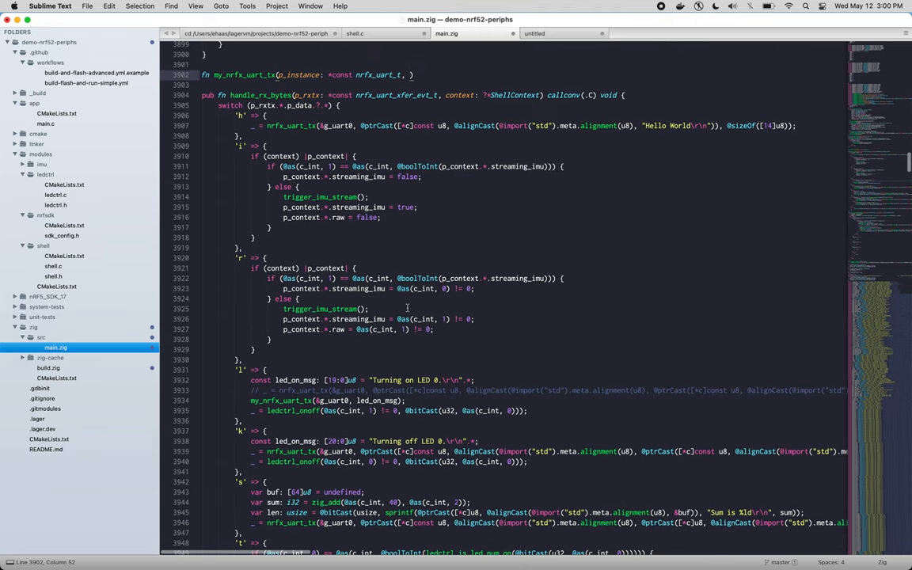
scroll(down, 3)
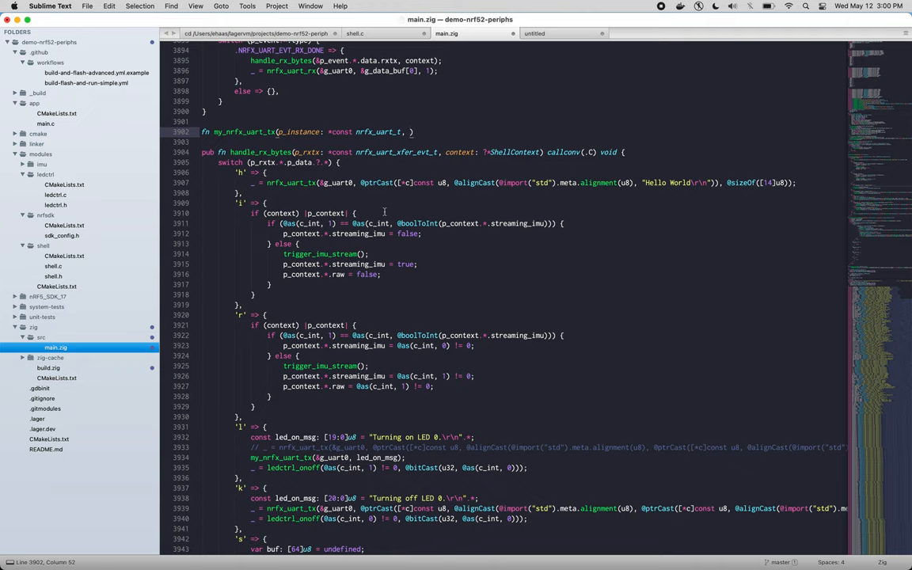
scroll(down, 3)
text(p_data: [)
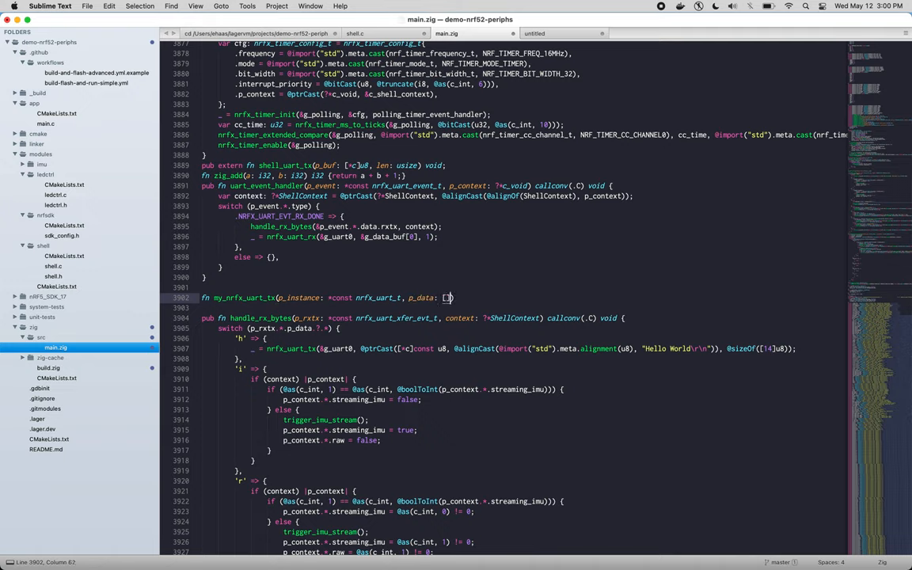
Add the p_data: []const u8 slice parameter and a void return with an empty body.
text(const)
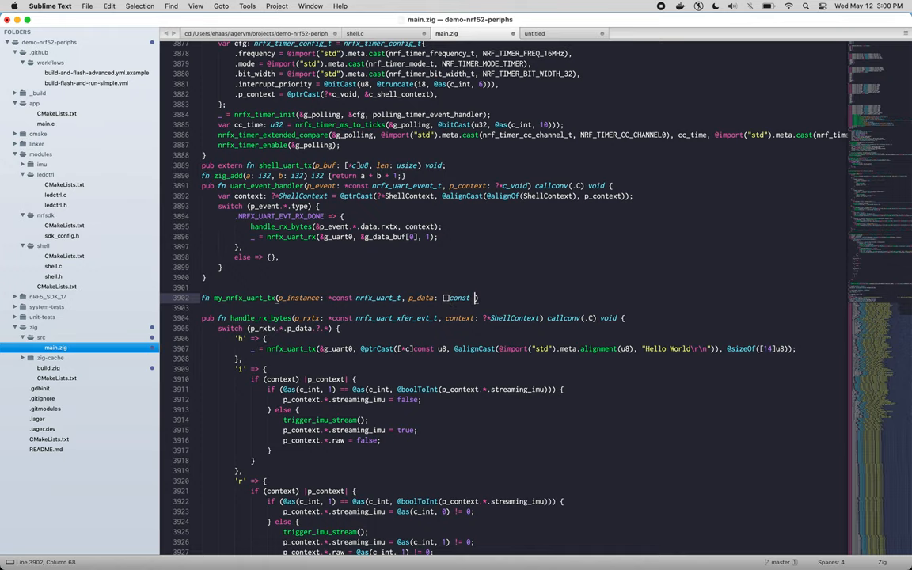
text(u8)
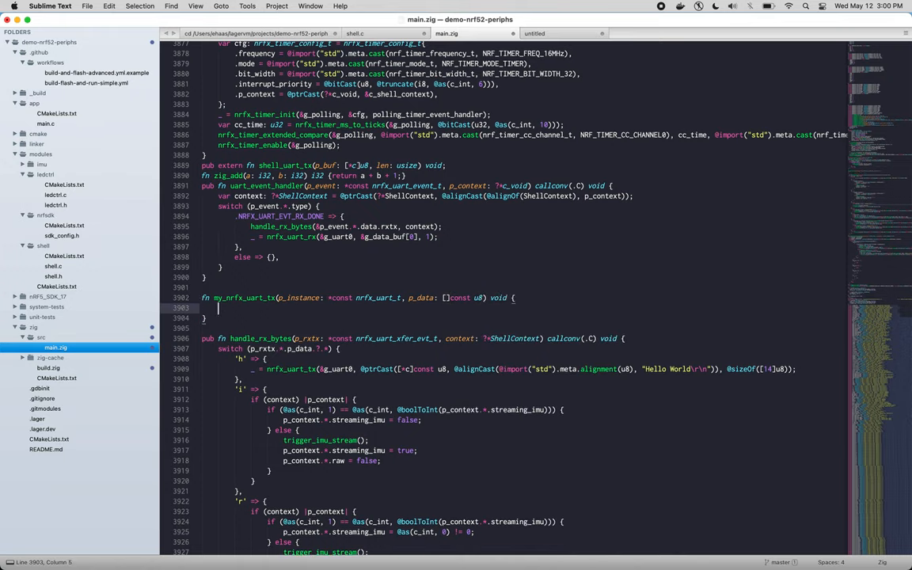
scroll(down, 3)
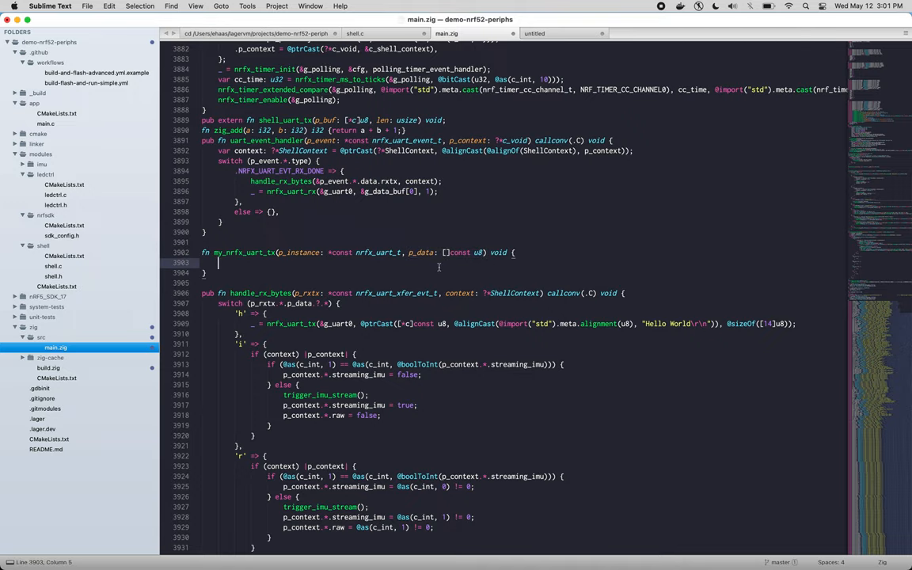
Forward the wrapper body to _ = nrfx_uart_tx(p_instance, p_data.ptr, p_data.len);.
scroll(down, 3)
text(_ =)
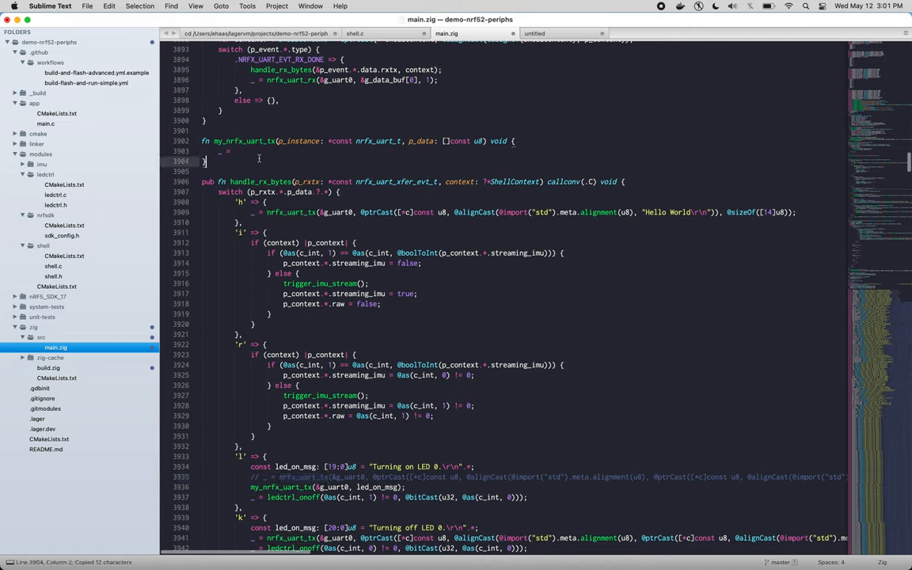
text(nrfx_uart_tx()
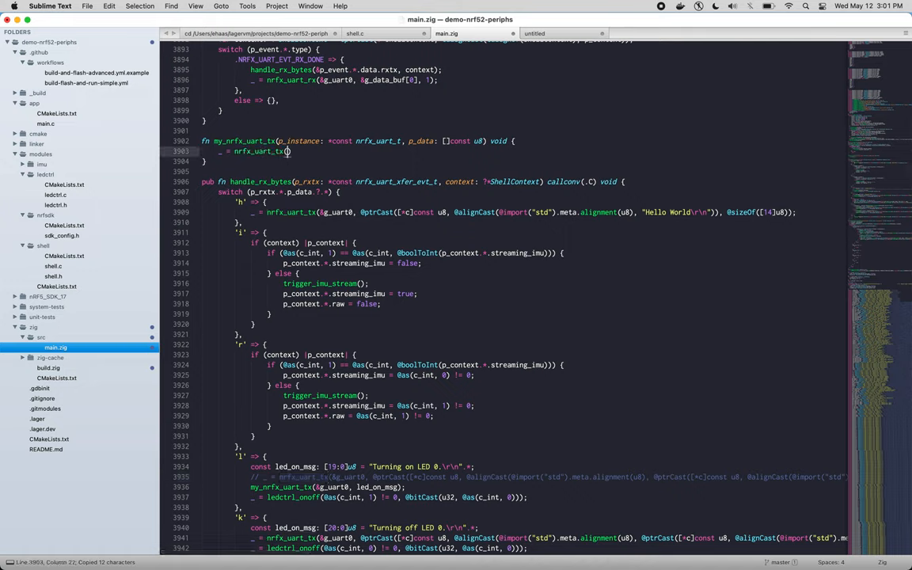
text(p_instance,)
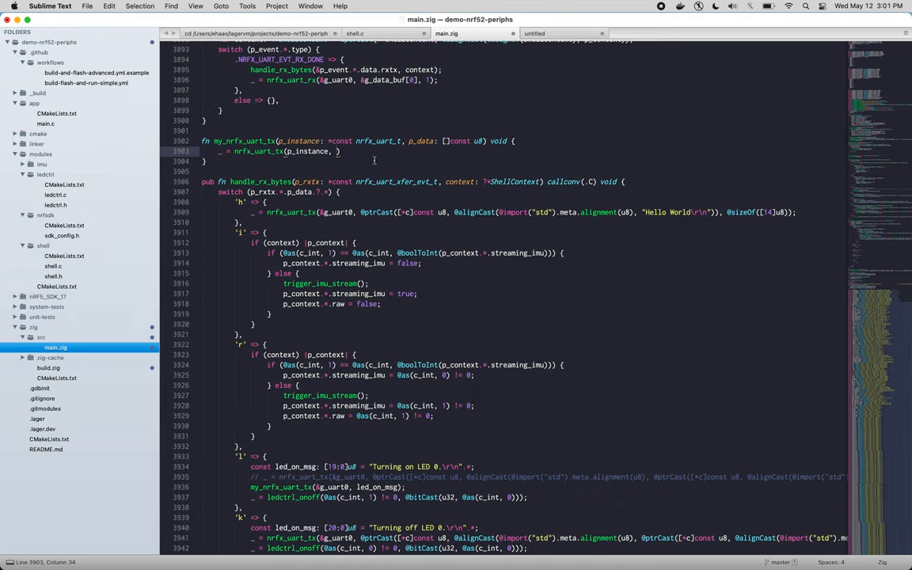
text(p_data.ptr, p_data.len)
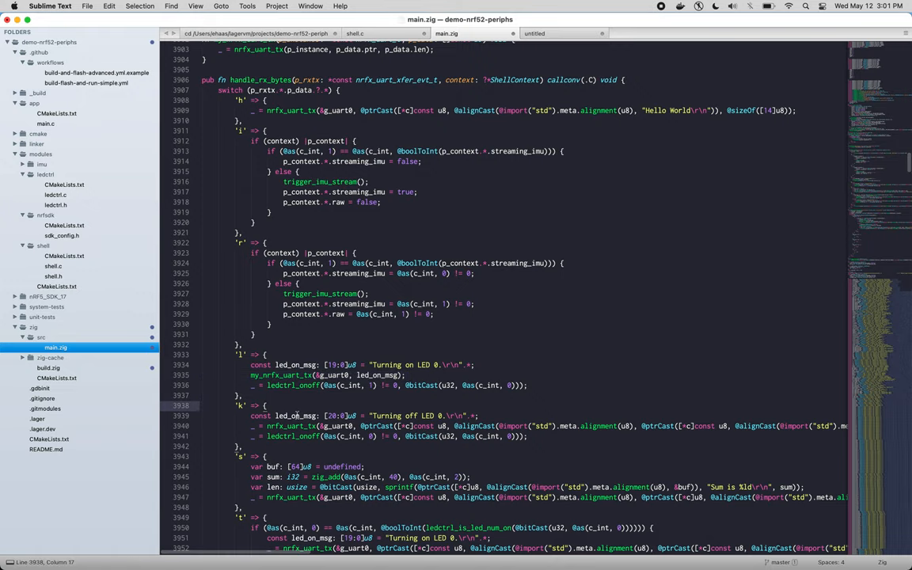
Route the 'k' and 't' cases' LED on/off messages through my_nrfx_uart_tx(g_uart0, msg) as well.
click(355, 33)
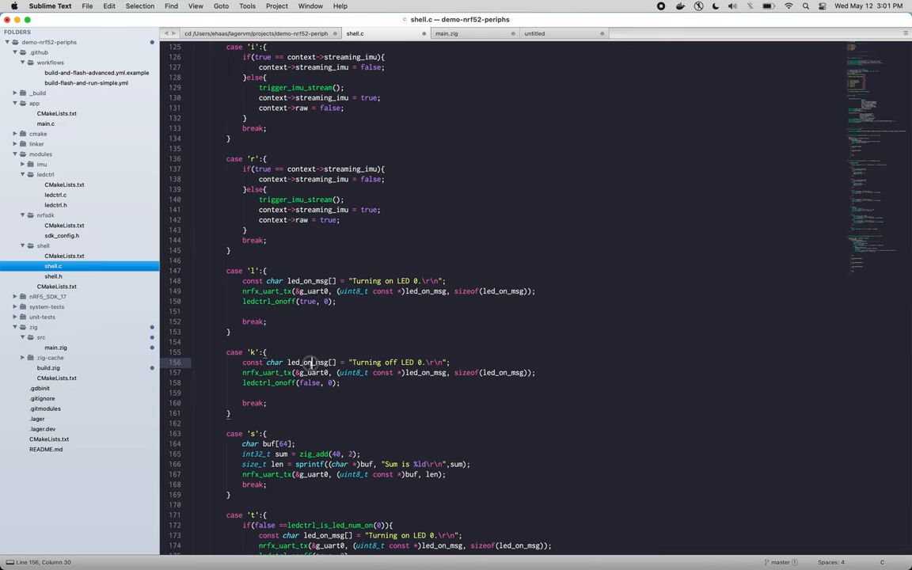
click(446, 34)
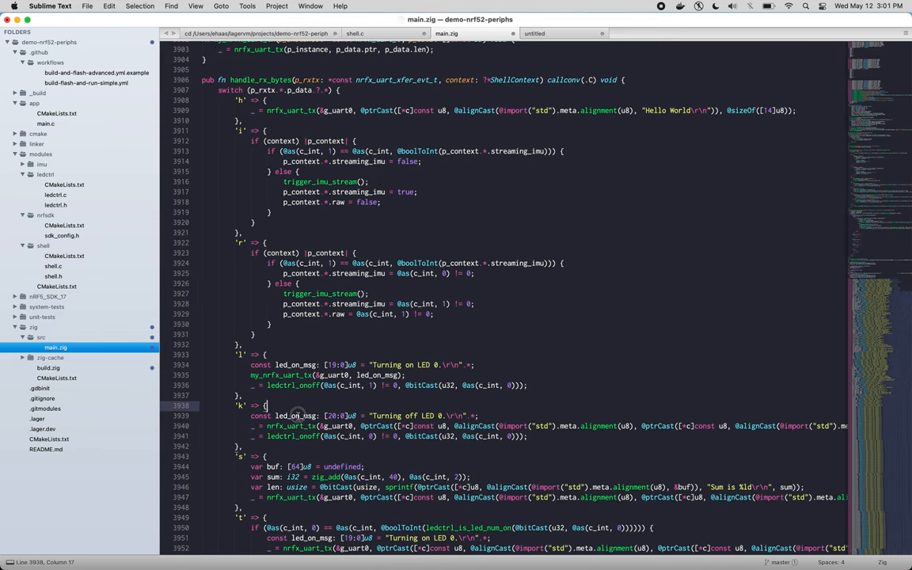
click(304, 415)
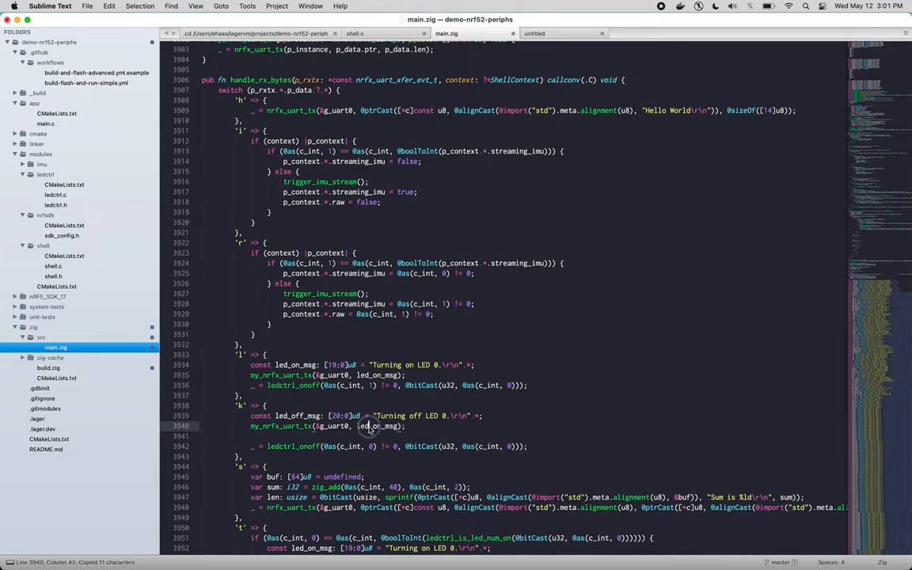
scroll(down, 3)
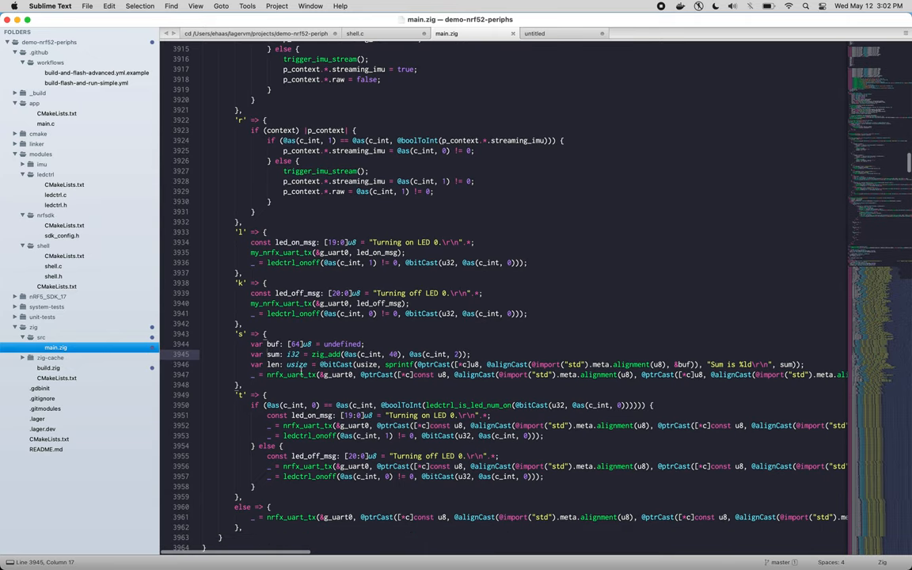
scroll(down, 3)
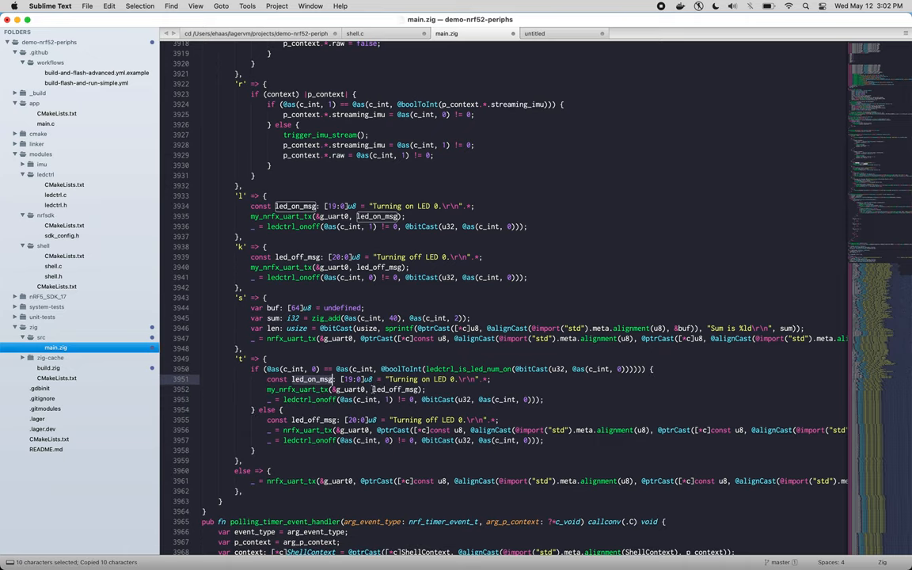
click(320, 440)
text(my_nrfx_uart_tx(&g_uart0, led_off_msg);)
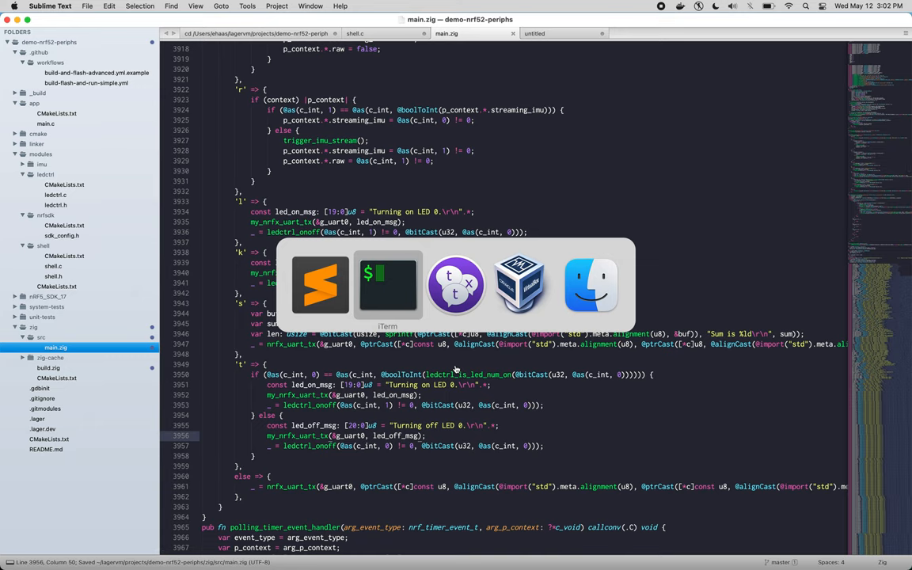
Run make, fix the type error by passing each LED message as &led_..._msg, and rebuild to 100%.
click(387, 285)
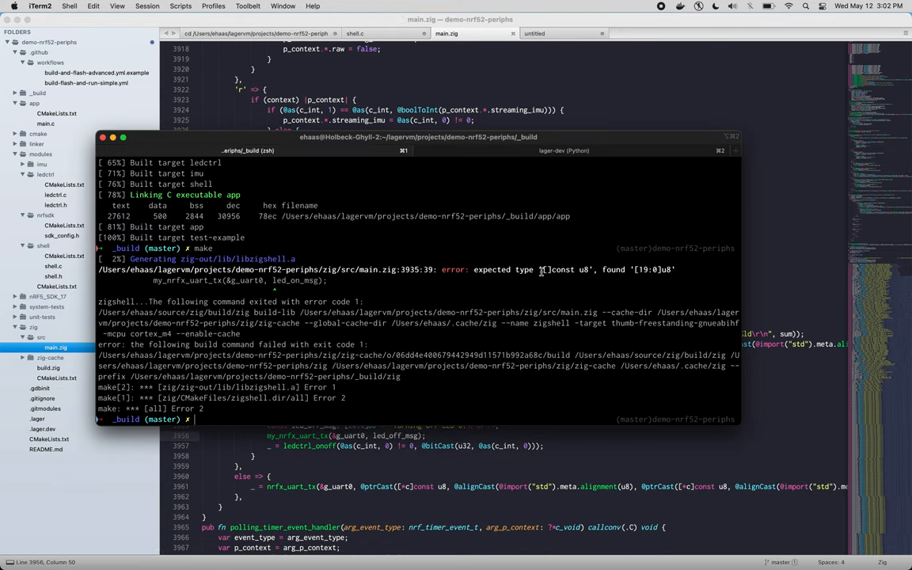
double_click(562, 269)
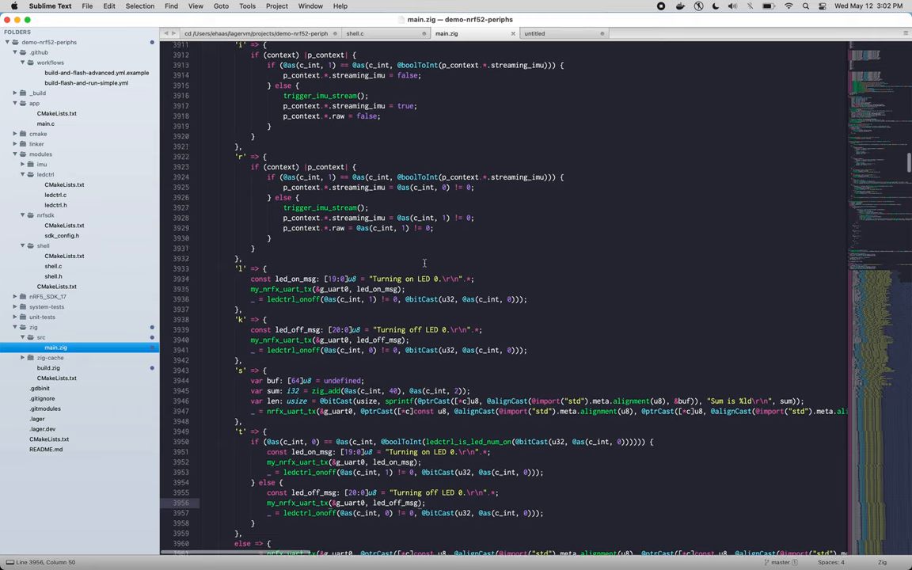
click(358, 288)
text(&)
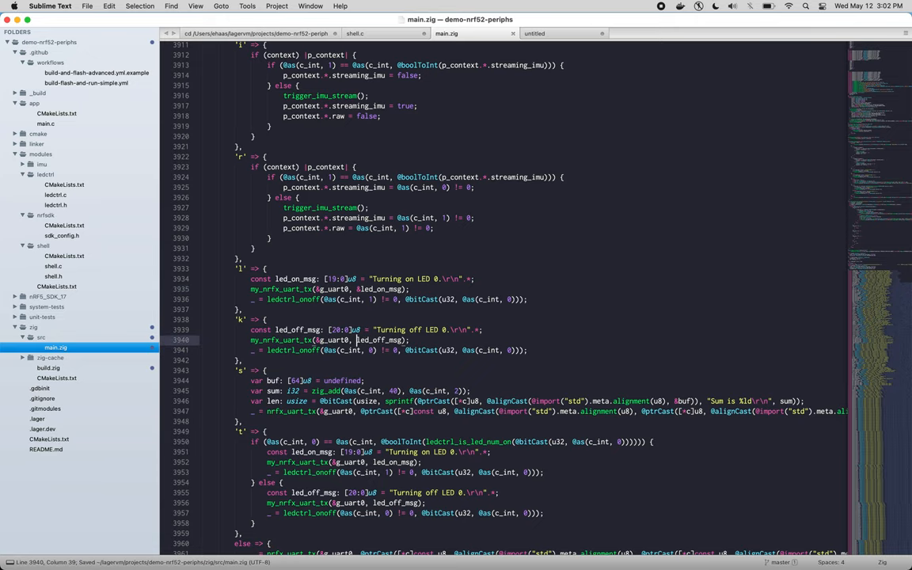
scroll(down, 3)
text(&)
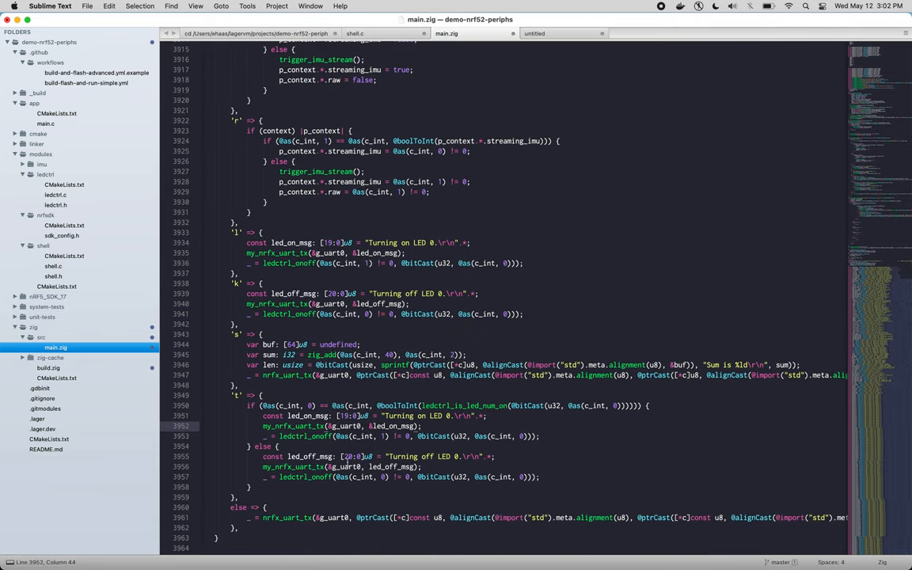
click(370, 465)
text(&)
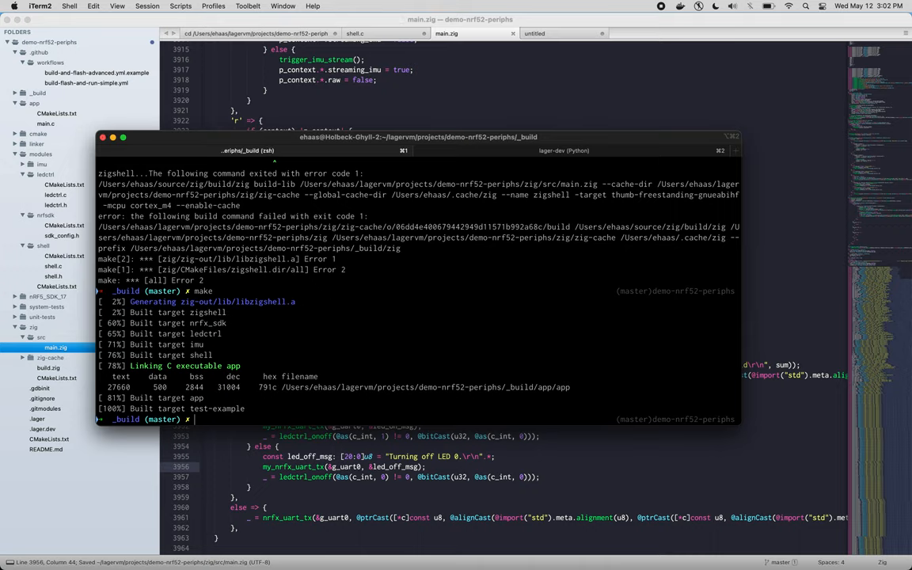
Flash the built app with `lager-dev flash --hexfile app/...` and return to main.zig.
text(lager-dev fl)
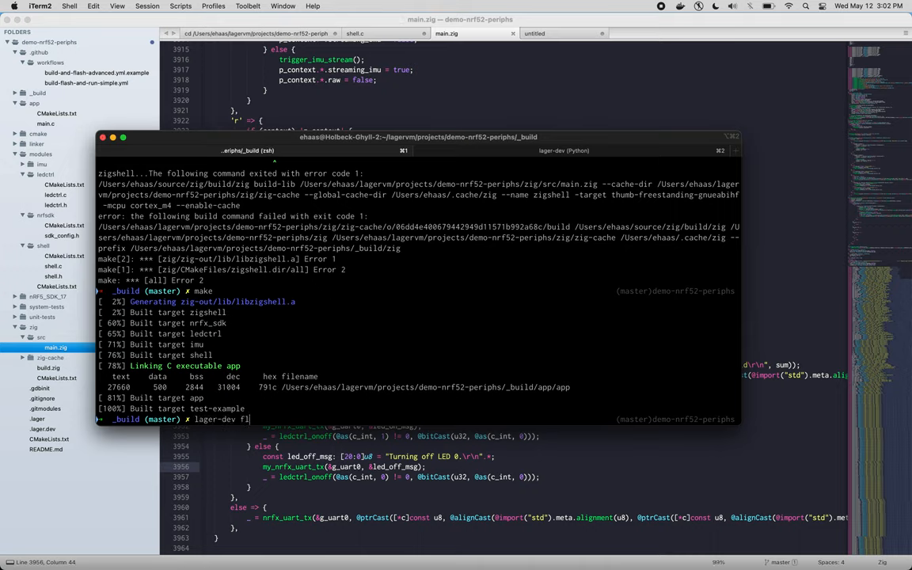
text(ash --hexfile app/)
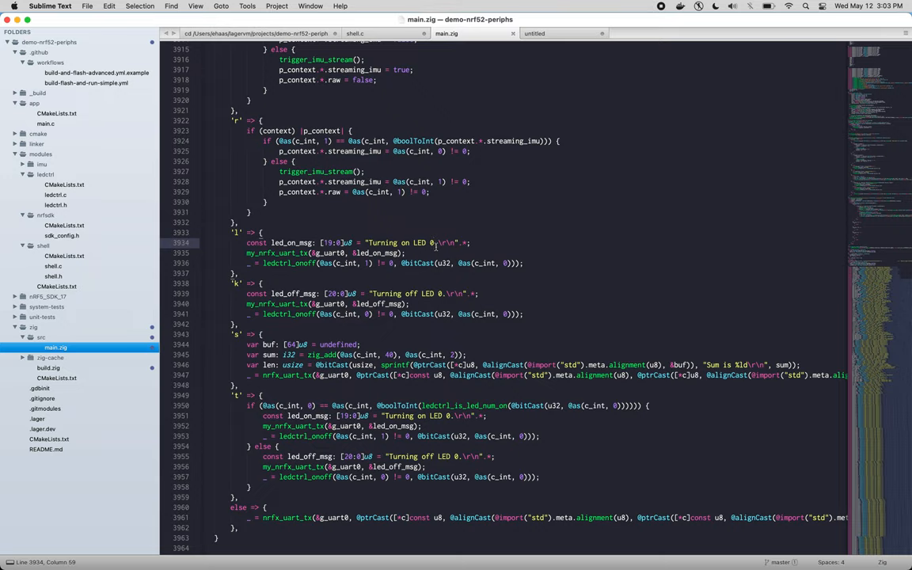
Lengthen the message to "Turning on LED 0!!!!!" and rebuild, hitting the [19:0]u8 length mismatch.
key(backspace)
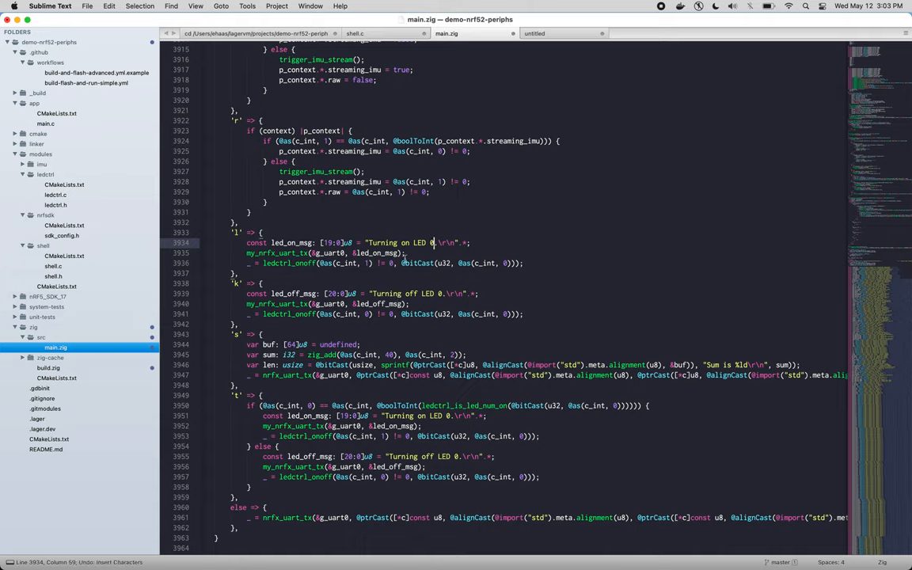
text(TT)
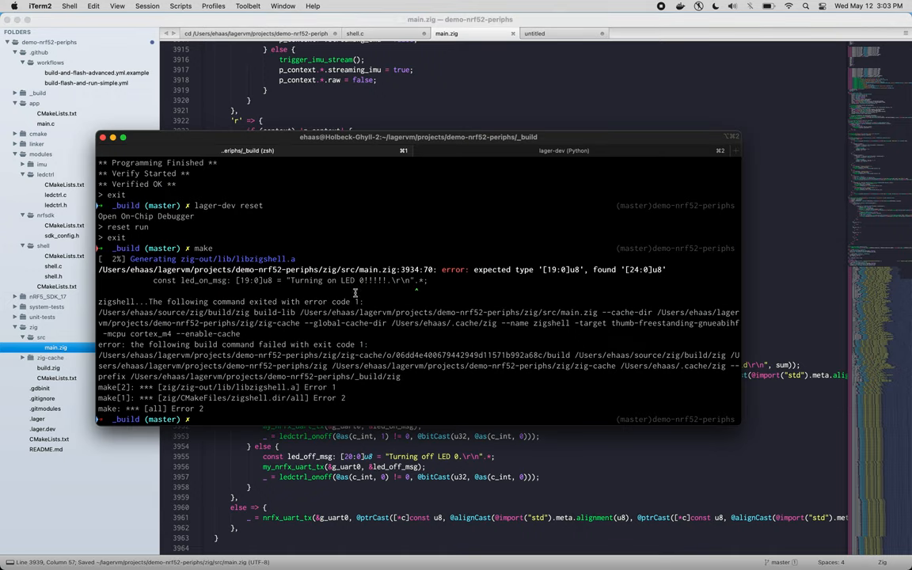
Open the lager-dev serial terminal and send 'l' so it prints "Turning on LED 0!!!!!".
key(Return)
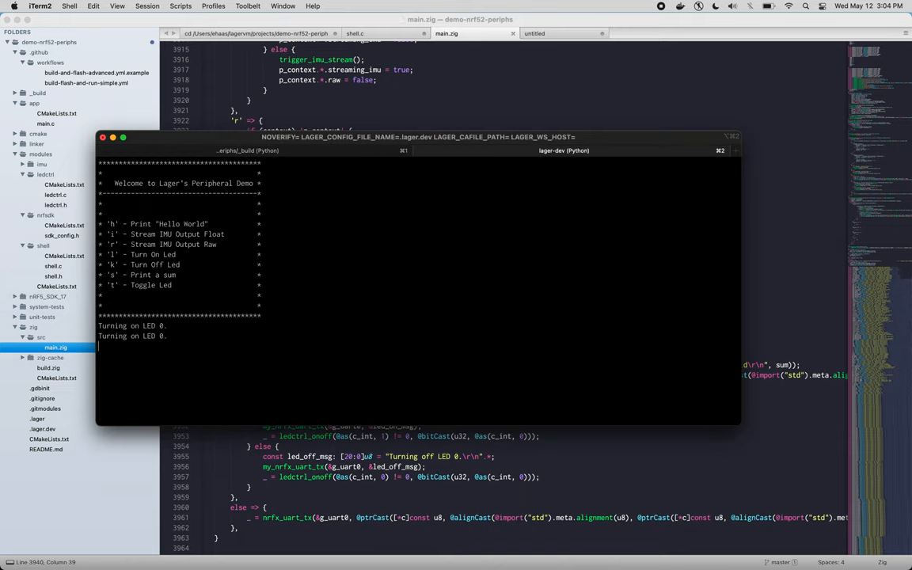
text(l)
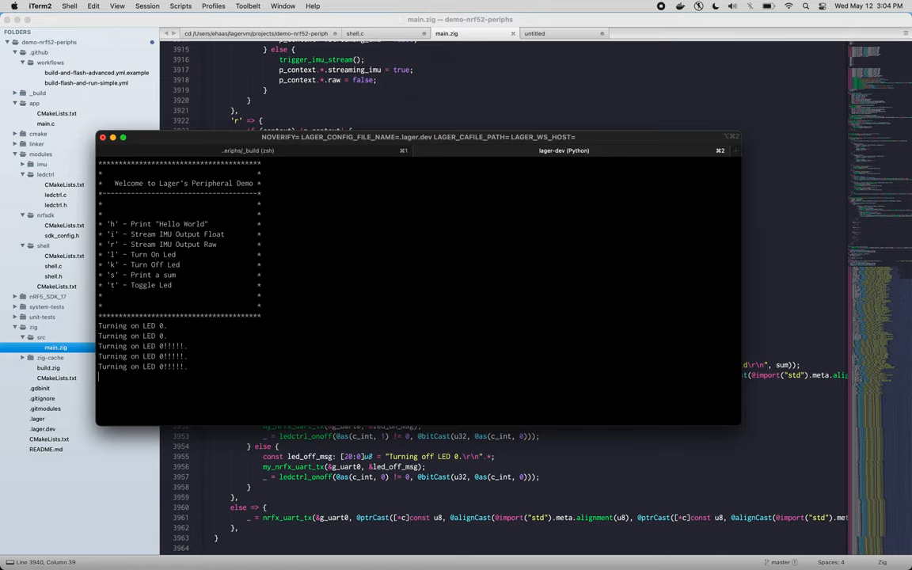